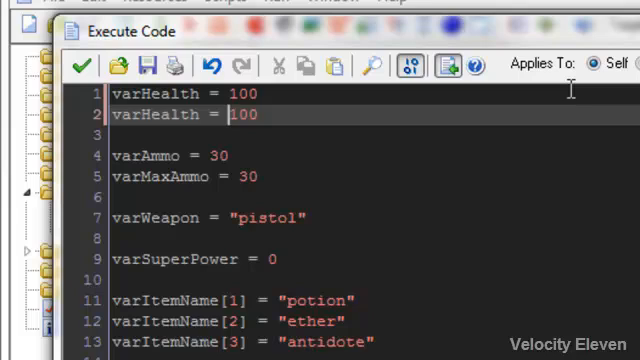
- Change the second varHealth assignment from 100 to 20, then close the draw code
double_click(236, 115)
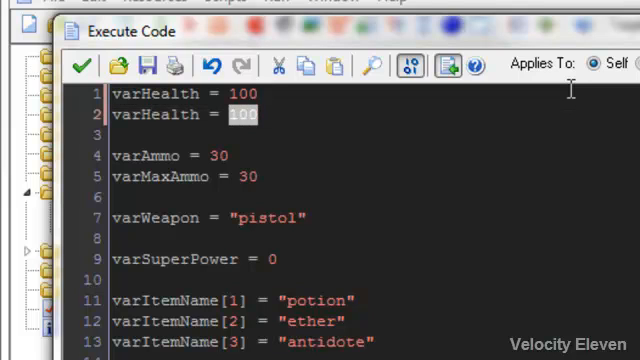
text(20)
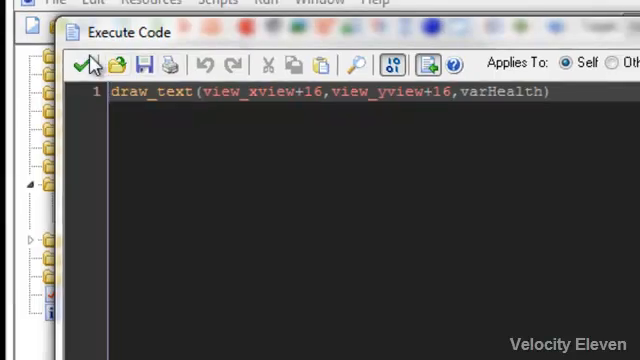
click(84, 64)
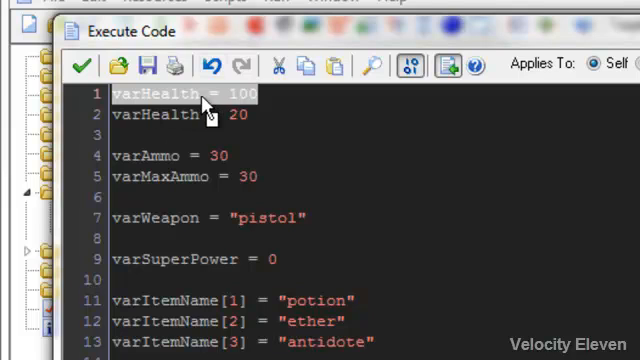
mouse_move(240, 115)
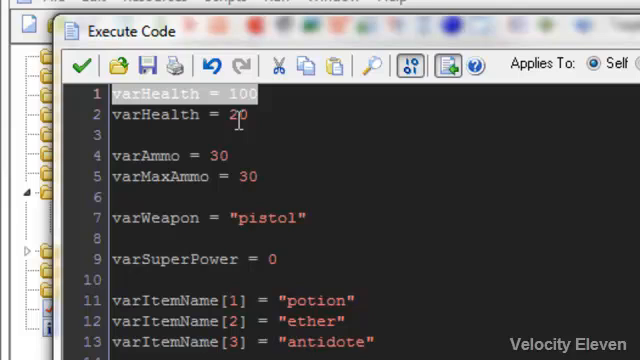
- Delete the varHealth = 100 line, leaving only varHealth = 20
key(Delete)
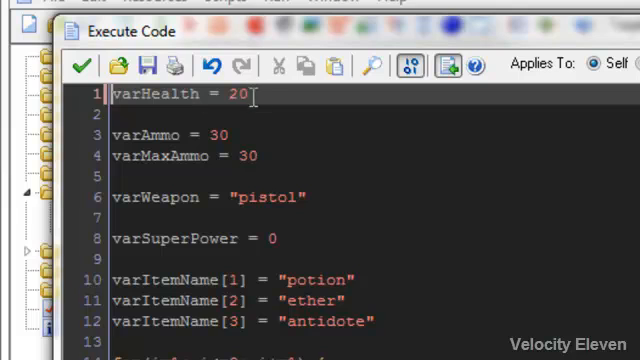
mouse_move(255, 94)
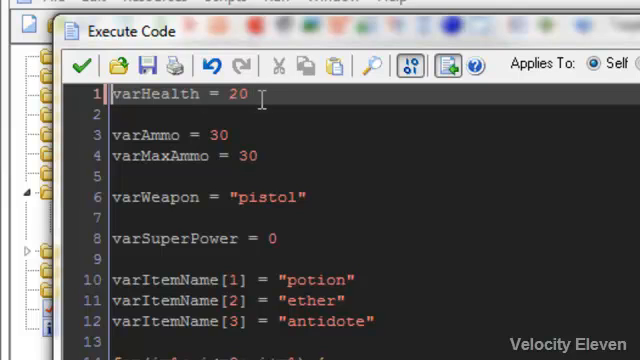